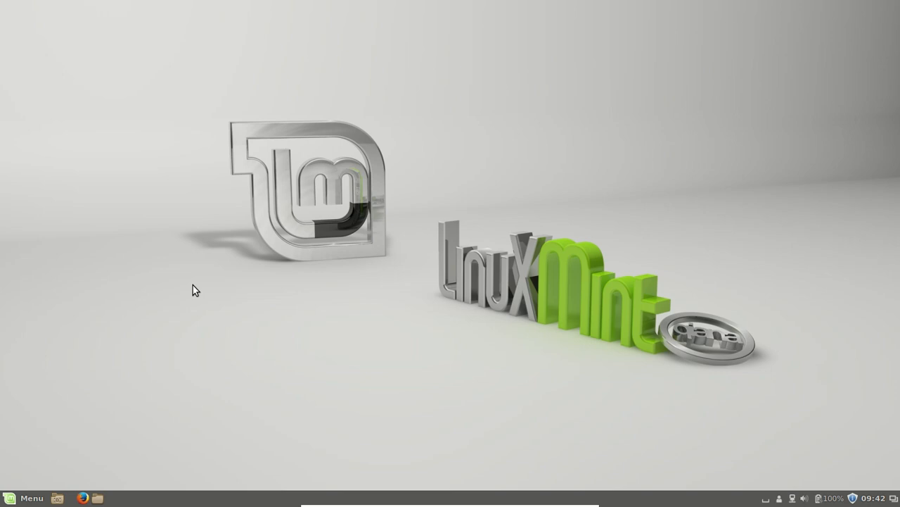
{"action": "mouse_move", "coordinate": [345, 363]}
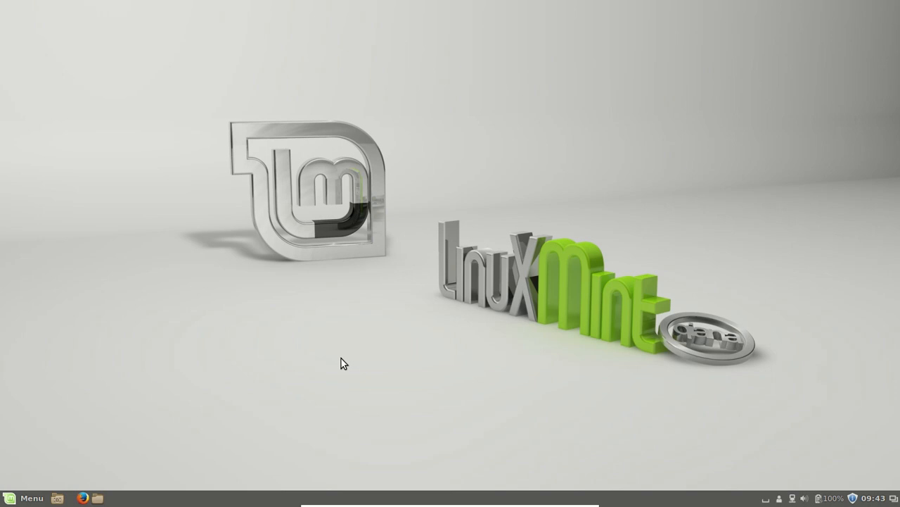
{"action": "mouse_move", "coordinate": [281, 290]}
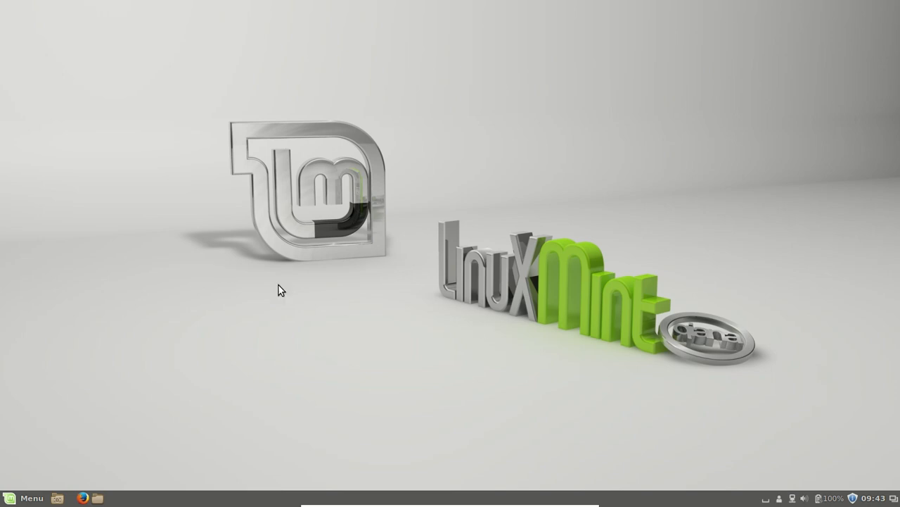
Launch Nemo from the bottom panel, landing on the Home folder with its eight standard folders
{"action": "left_click", "coordinate": [23, 498]}
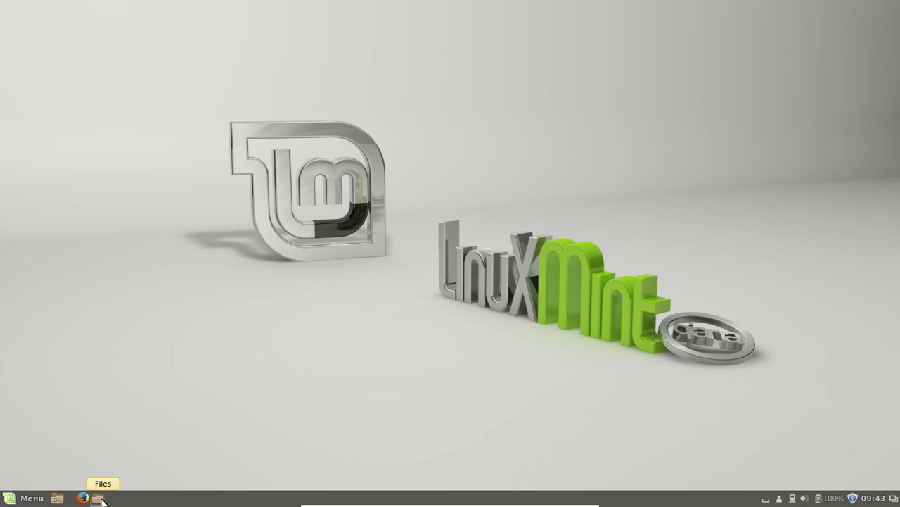
{"action": "left_click", "coordinate": [96, 499]}
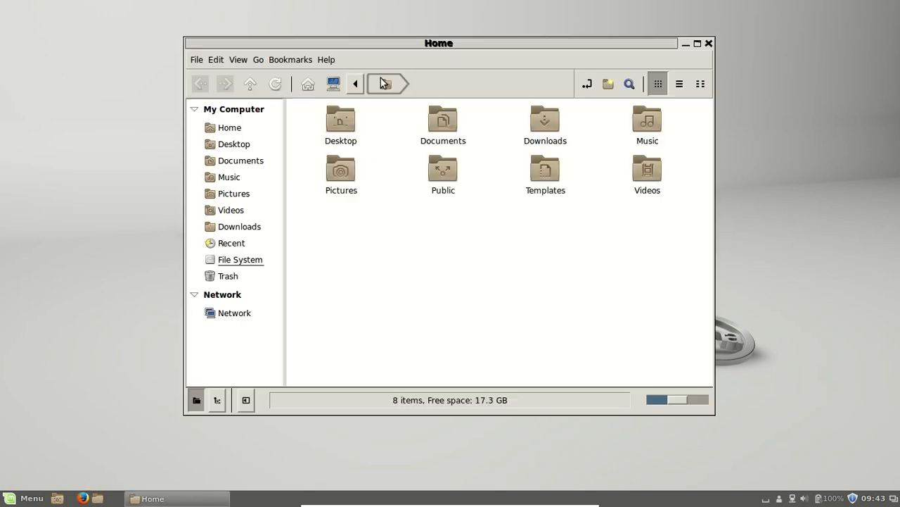
{"action": "mouse_move", "coordinate": [389, 95]}
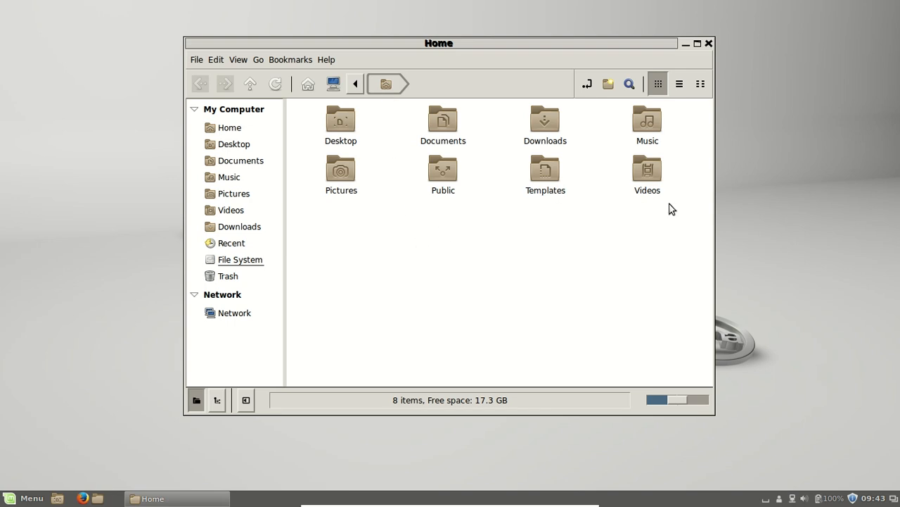
{"action": "mouse_move", "coordinate": [492, 262]}
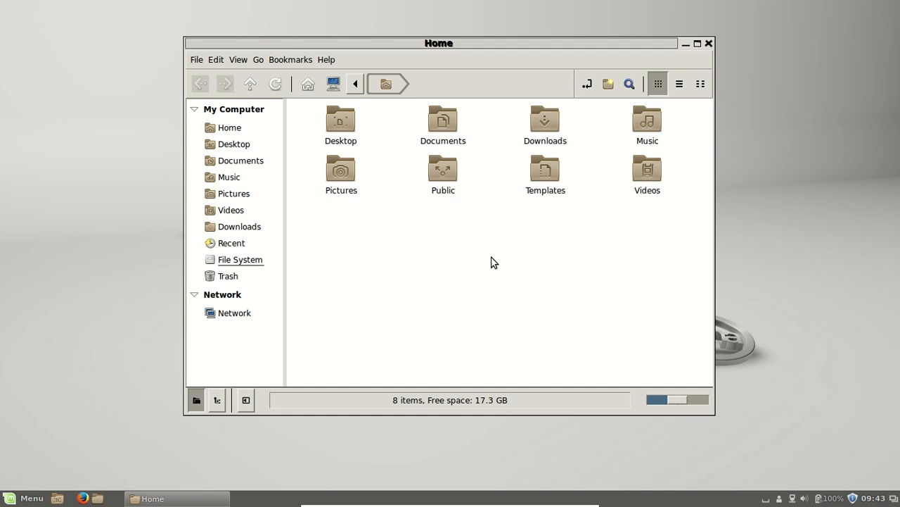
{"action": "mouse_move", "coordinate": [406, 50]}
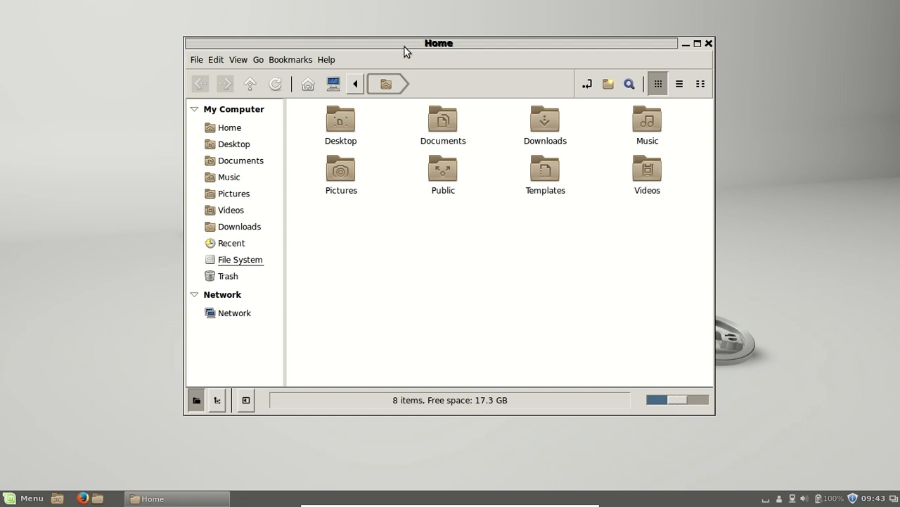
{"action": "mouse_move", "coordinate": [470, 274]}
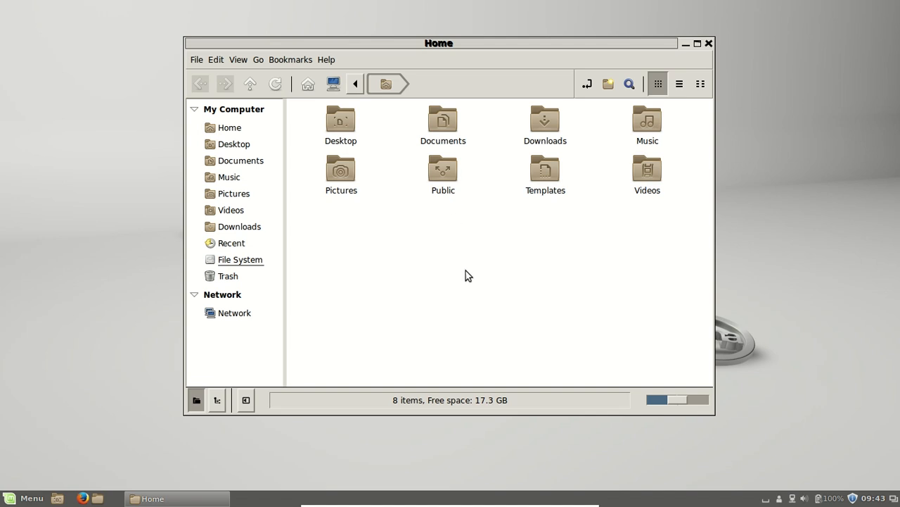
{"action": "mouse_move", "coordinate": [459, 275]}
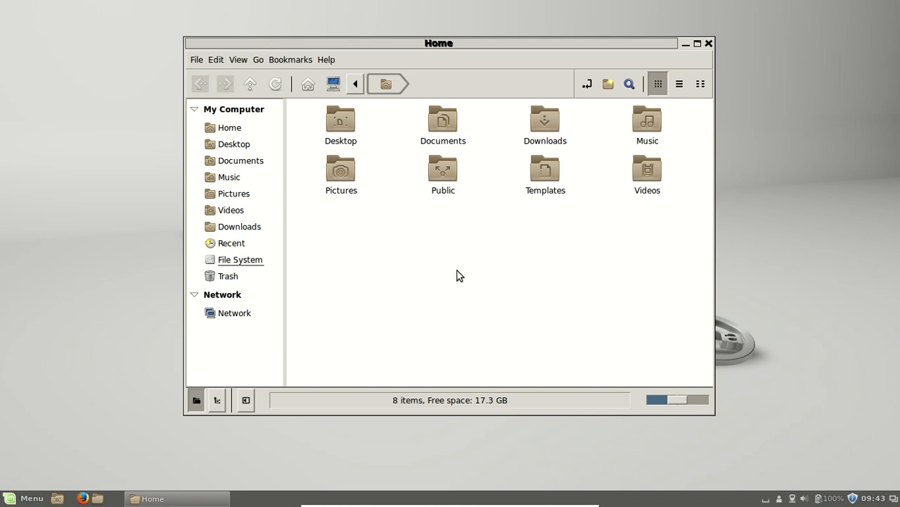
Show hidden dot-files and dot-folders in Home (Ctrl+H), raising the listing to 32 items
{"action": "key", "text": "ctrl+h"}
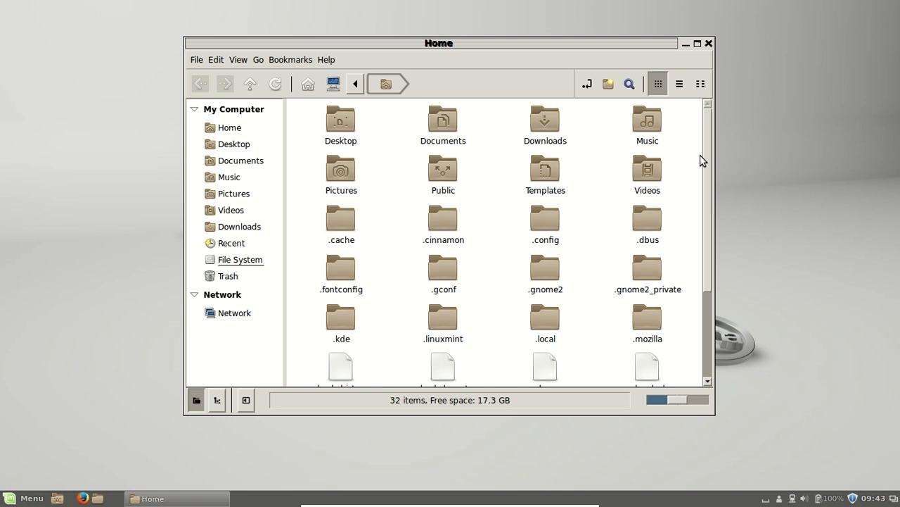
{"action": "scroll", "scroll_direction": "down", "scroll_amount": 3}
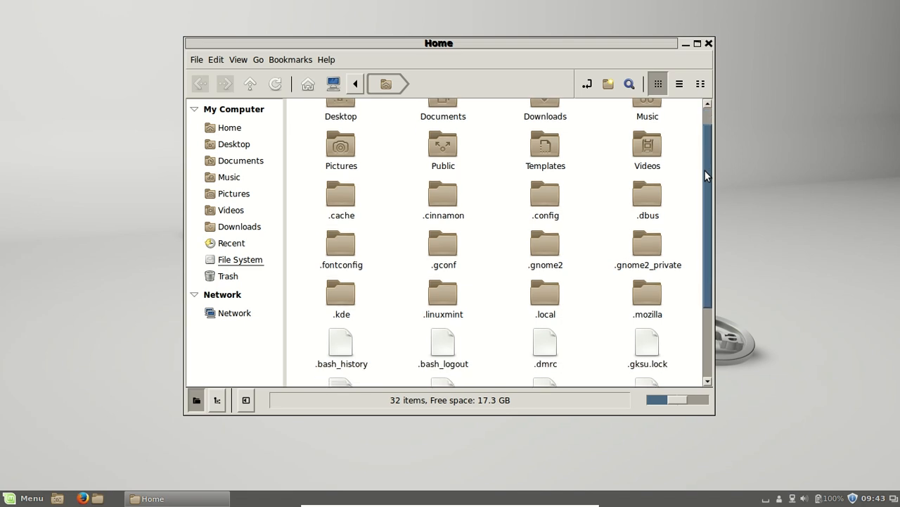
{"action": "scroll", "scroll_direction": "down", "scroll_amount": 3}
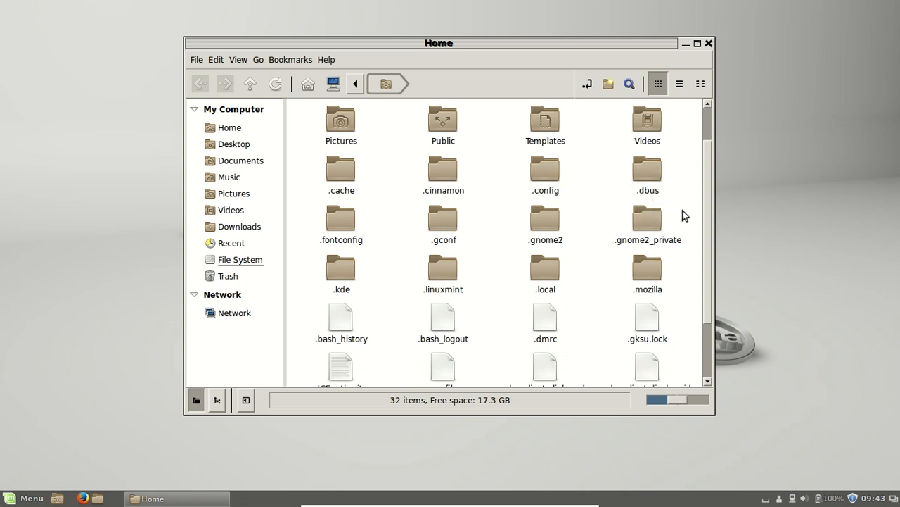
Browse into .local, then its 14-item share subfolder, and return to .local via the path bar
{"action": "double_click", "coordinate": [546, 268]}
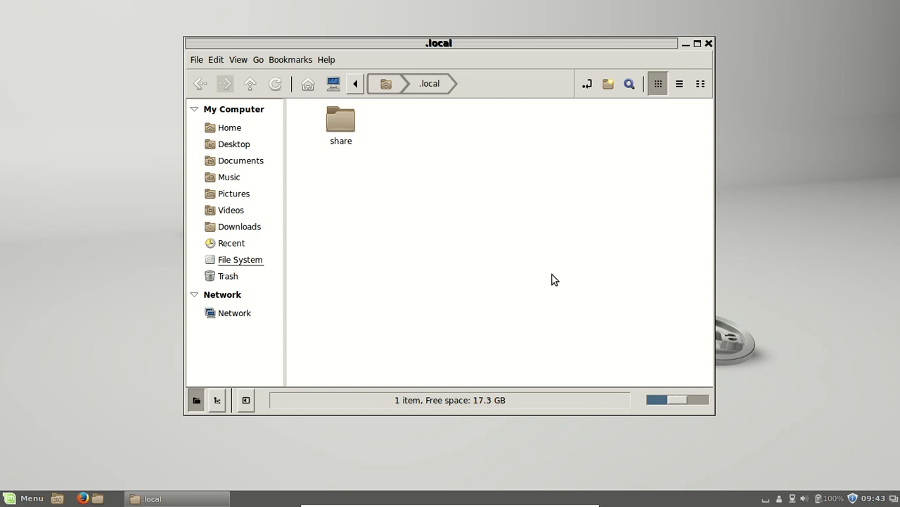
{"action": "double_click", "coordinate": [340, 119]}
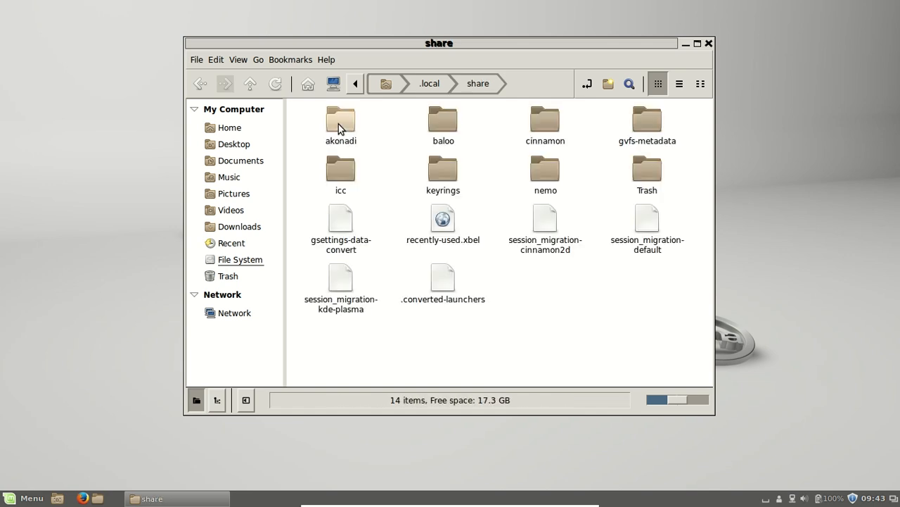
{"action": "mouse_move", "coordinate": [532, 158]}
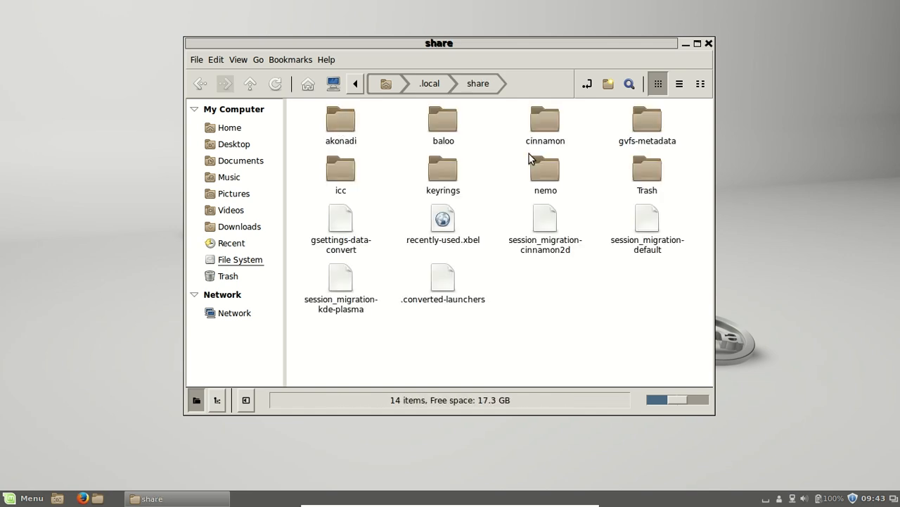
{"action": "mouse_move", "coordinate": [492, 166]}
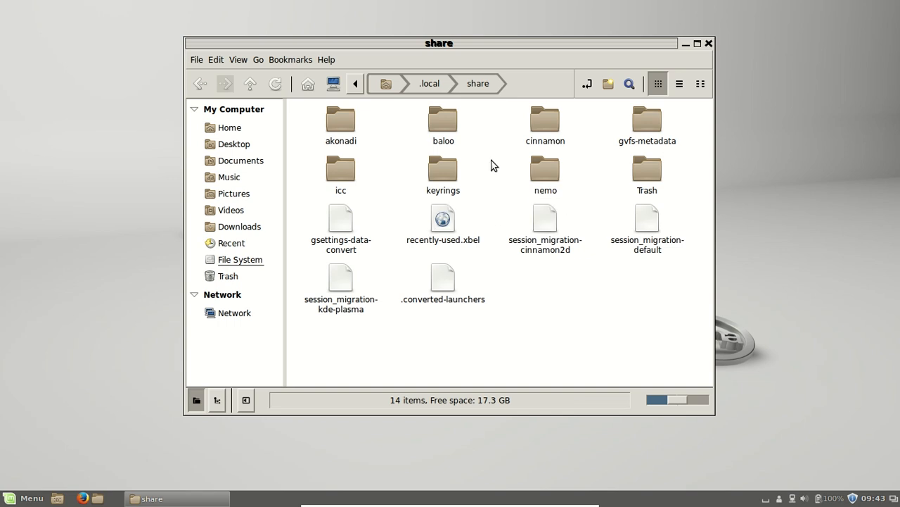
{"action": "left_click", "coordinate": [429, 83]}
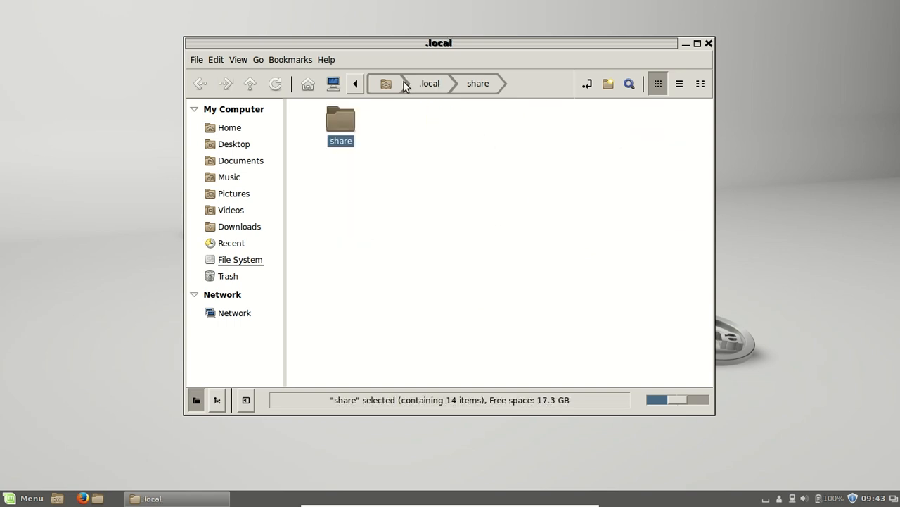
Go back to the Home folder via the path bar and scroll down to the dotfiles
{"action": "left_click", "coordinate": [229, 126]}
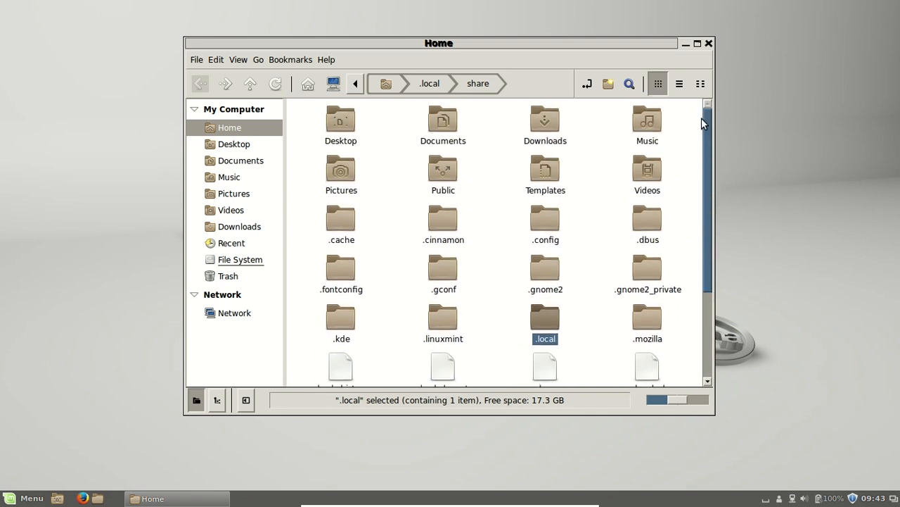
{"action": "scroll", "scroll_direction": "down", "scroll_amount": 3}
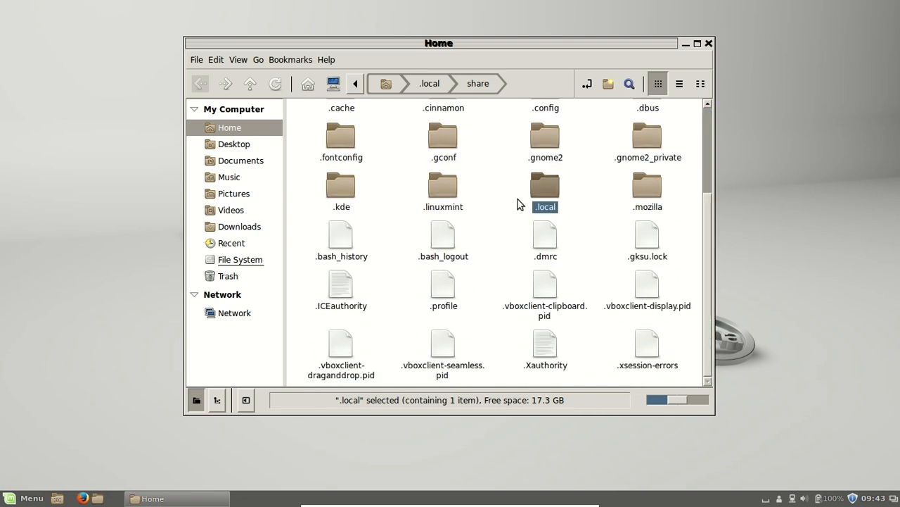